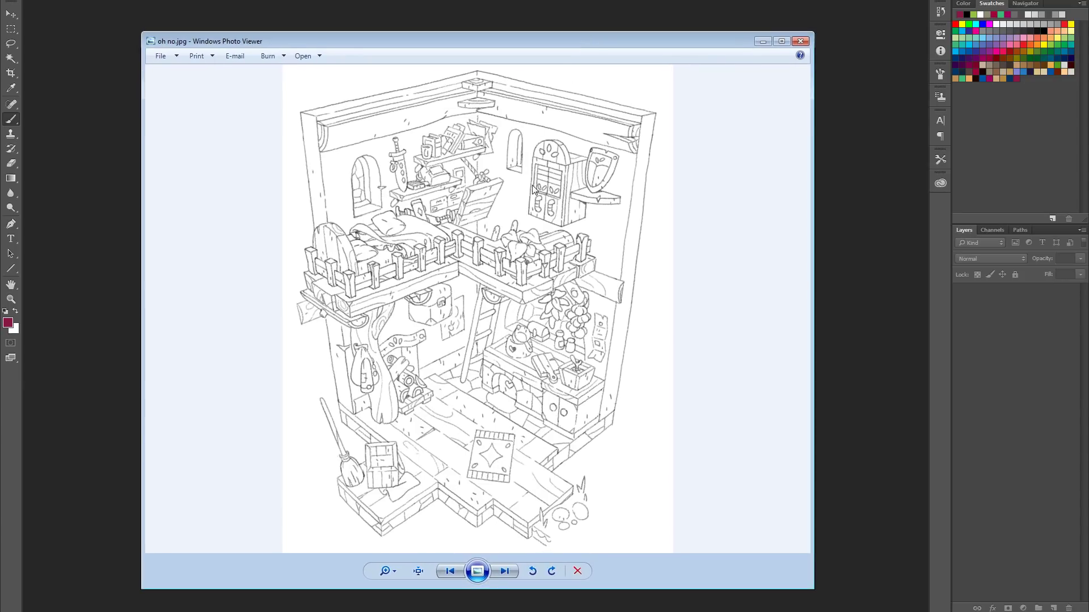
pyautogui.moveTo(522, 147)
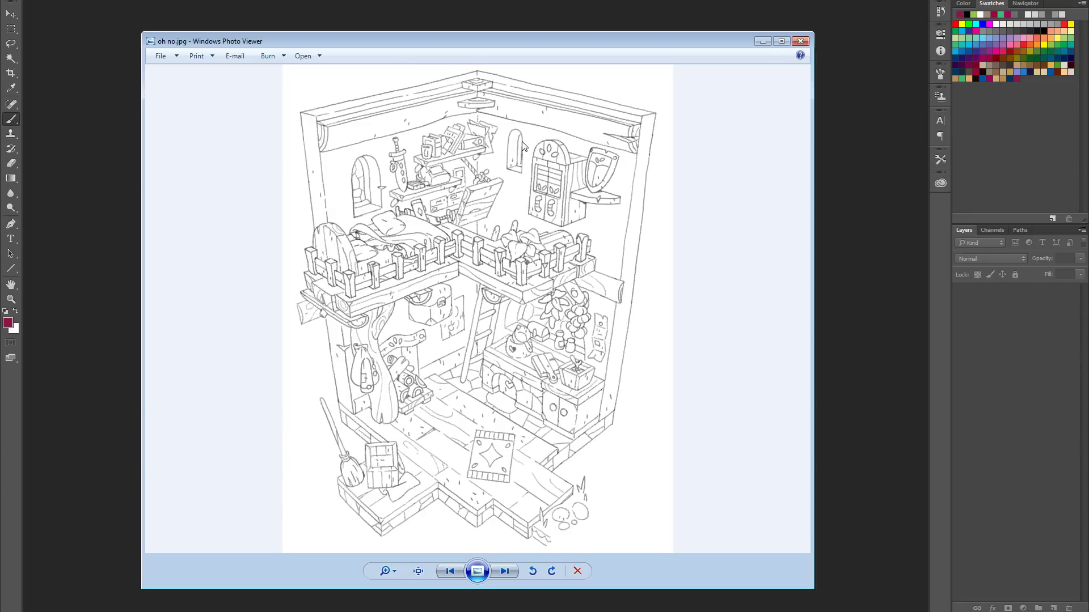
pyautogui.moveTo(636, 547)
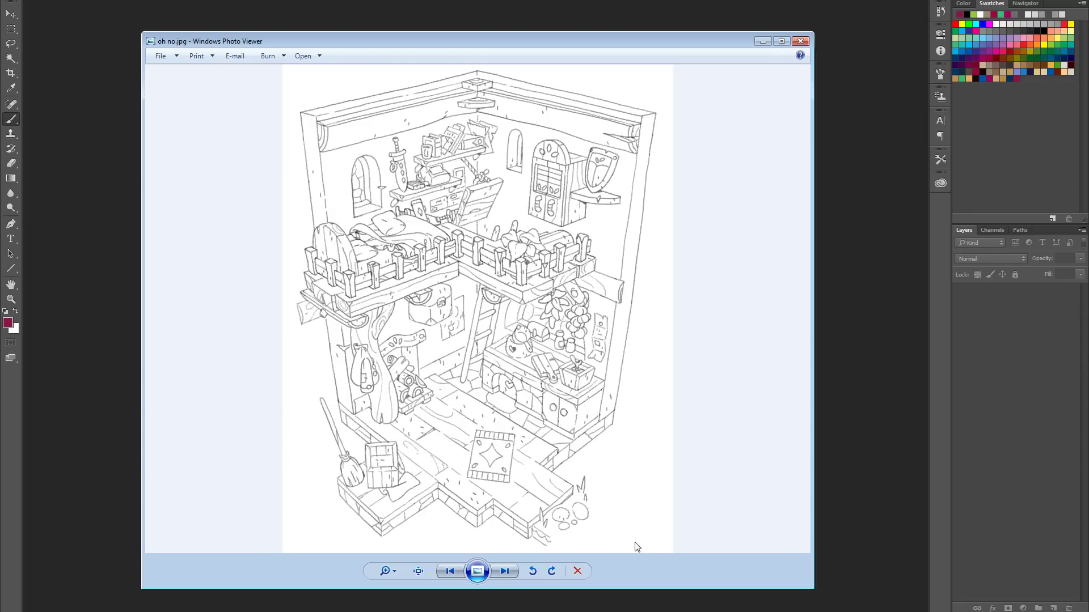
pyautogui.moveTo(626, 542)
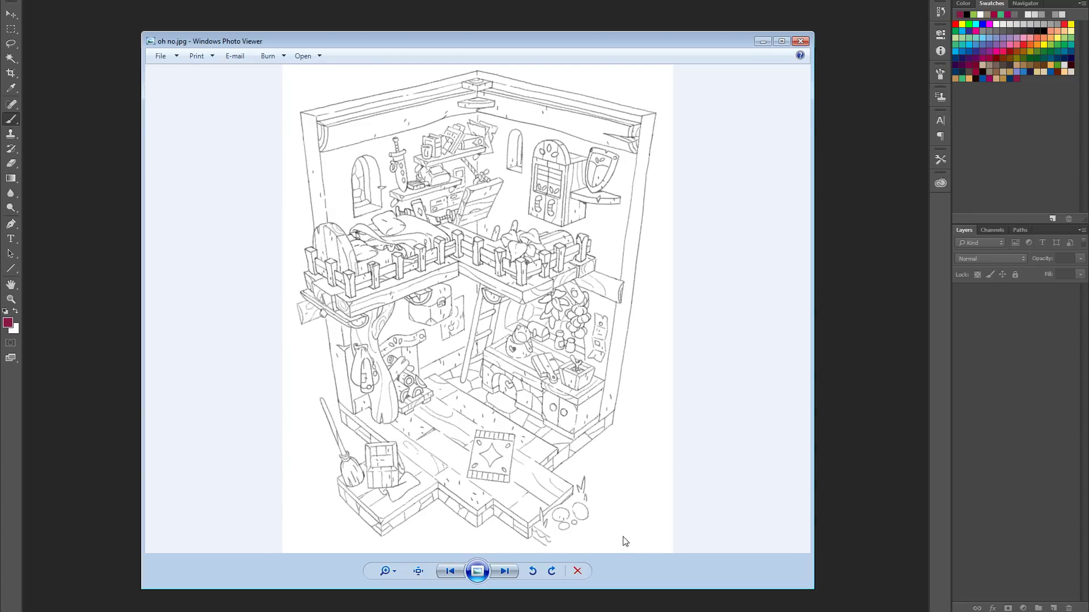
pyautogui.moveTo(251, 542)
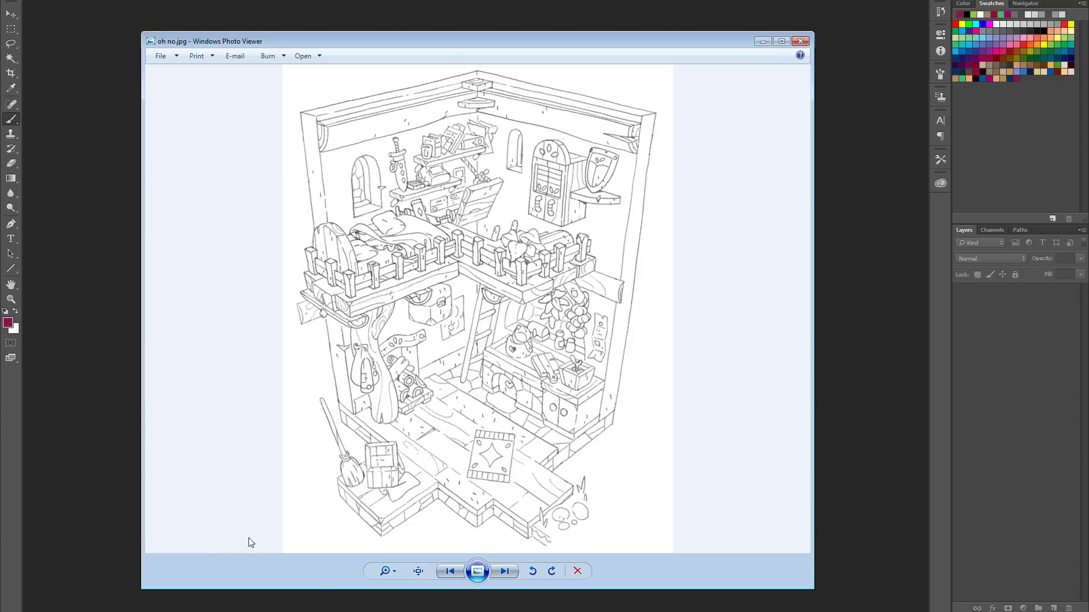
pyautogui.moveTo(781, 41)
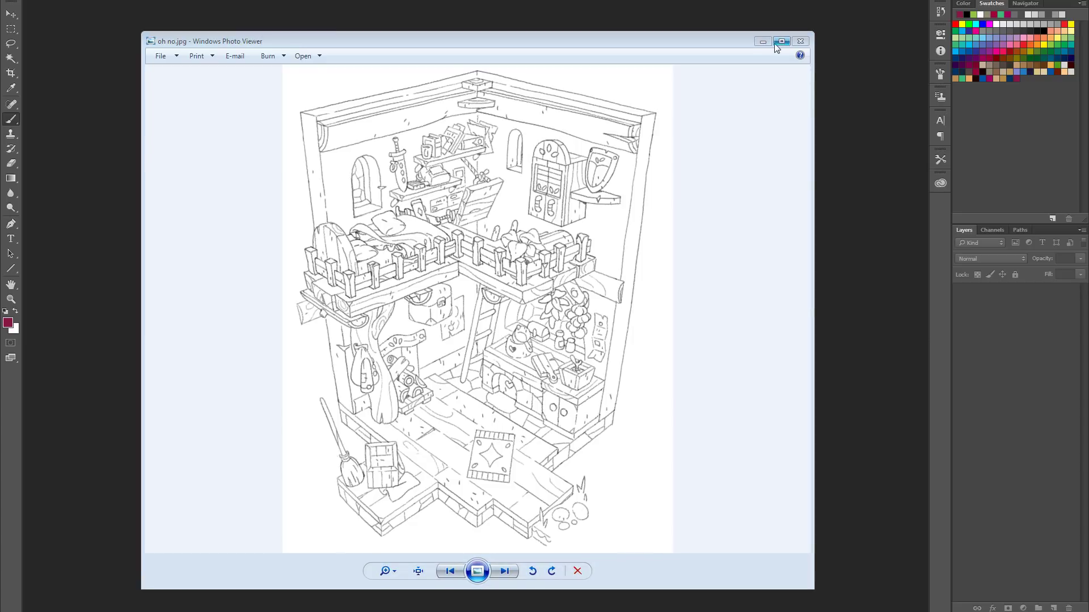
# Step: Load the RGB luminosity as a selection, invert it to the lines, and add Layer 1 for a black fill
pyautogui.click(800, 41)
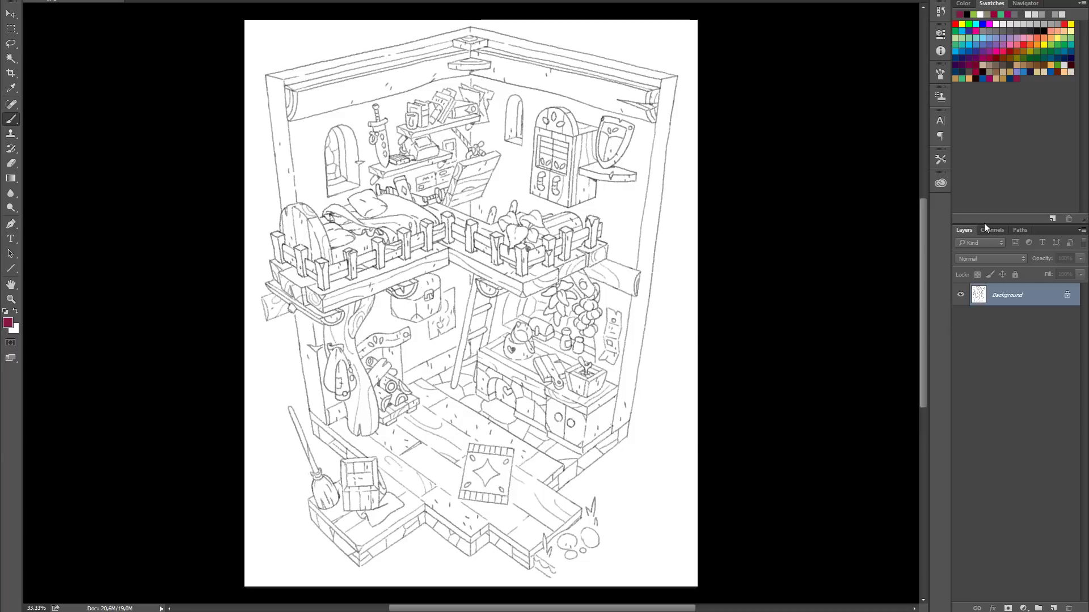
pyautogui.click(992, 229)
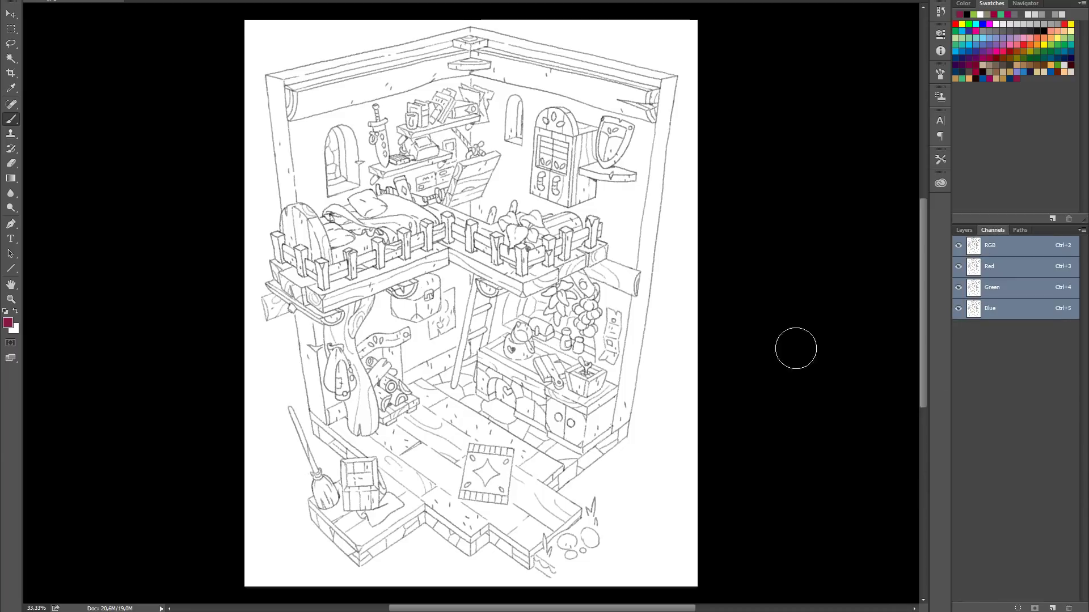
pyautogui.click(292, 3)
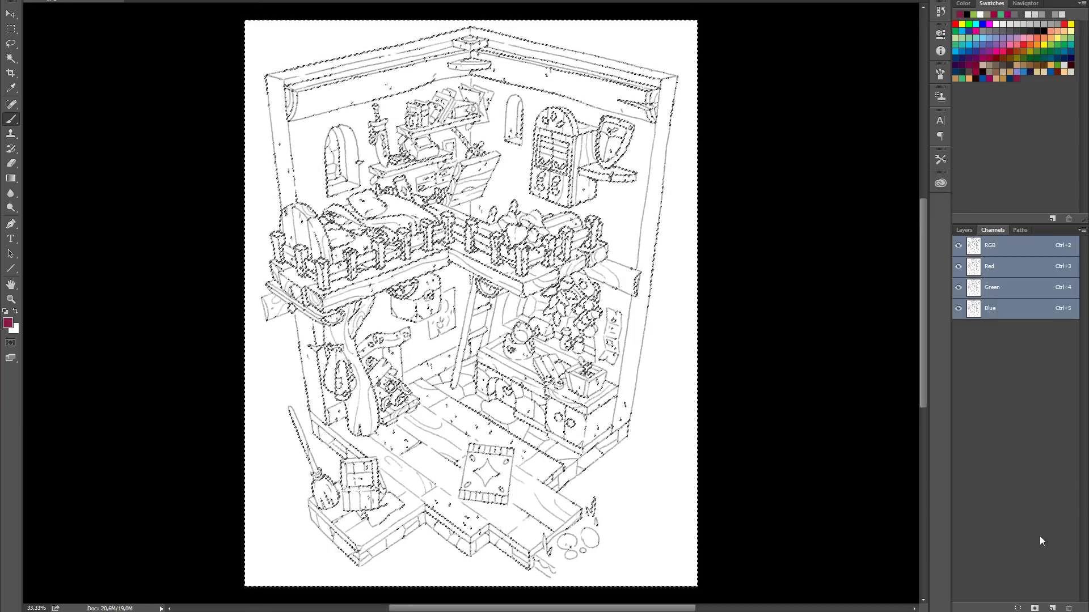
pyautogui.click(964, 231)
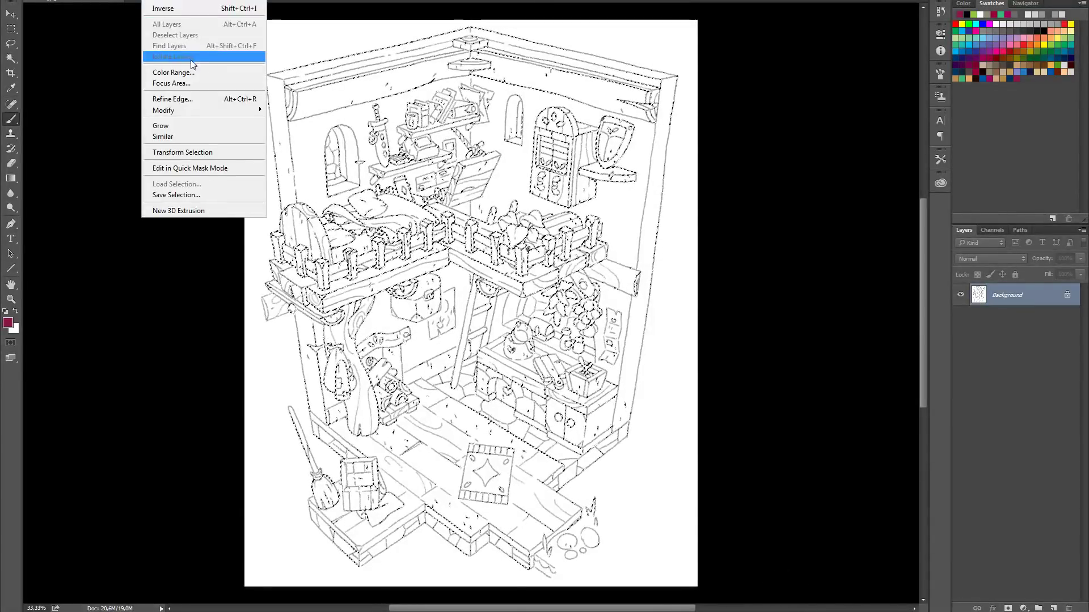
pyautogui.click(171, 56)
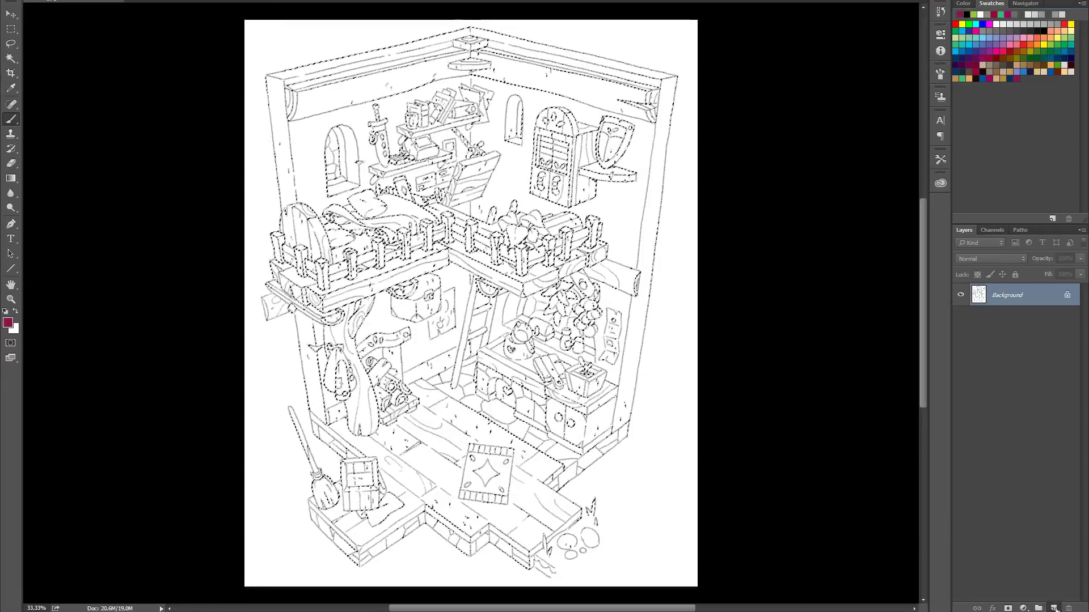
pyautogui.click(1039, 609)
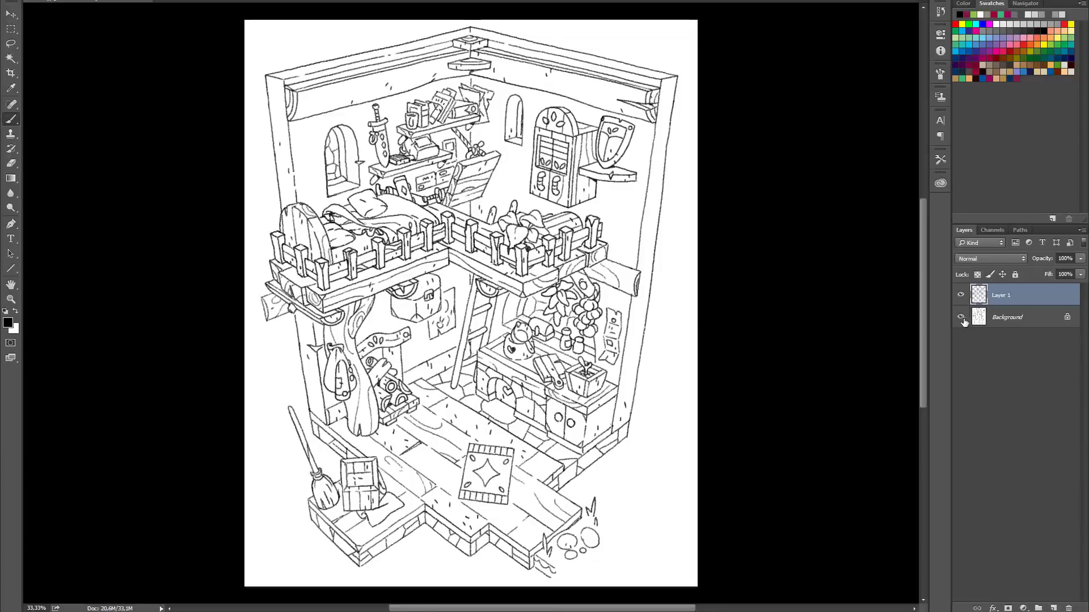
# Step: Hide the Background scan and toggle Layer 1 off and on to compare the lines over white
pyautogui.click(961, 318)
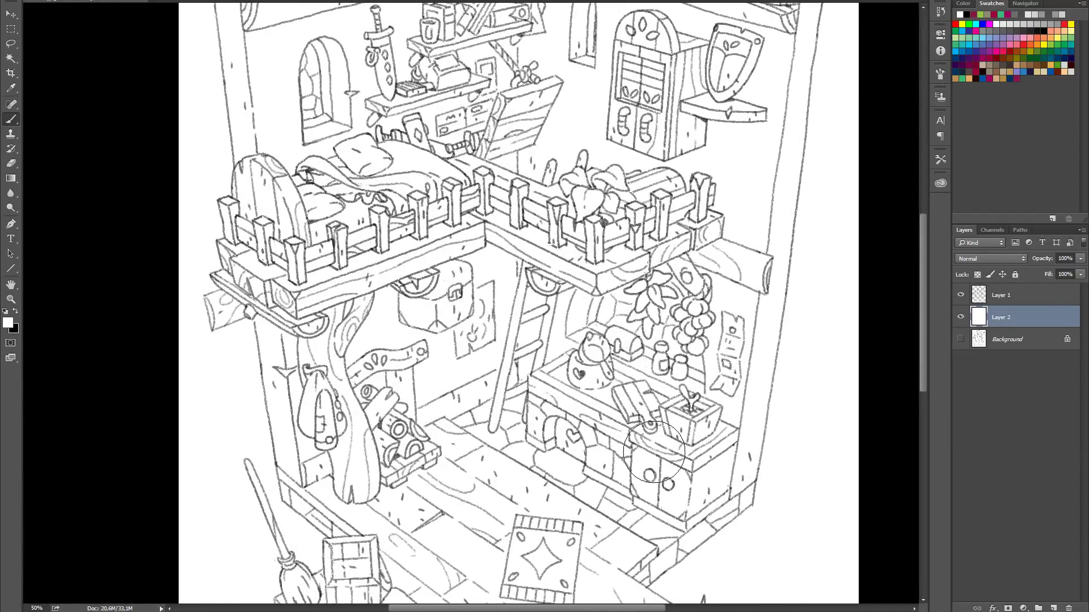
pyautogui.click(960, 295)
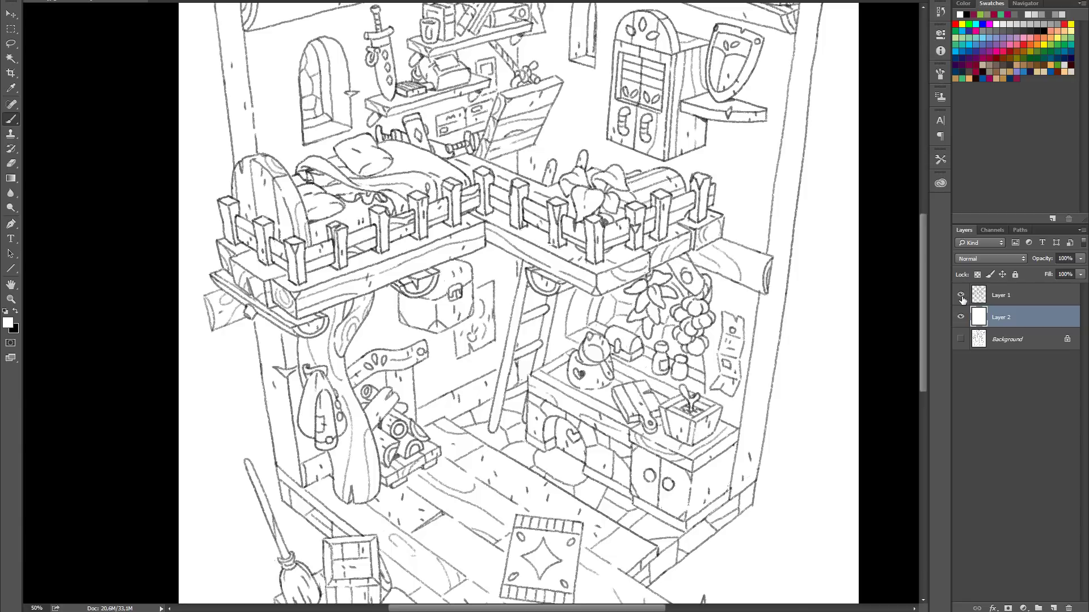
pyautogui.click(1000, 295)
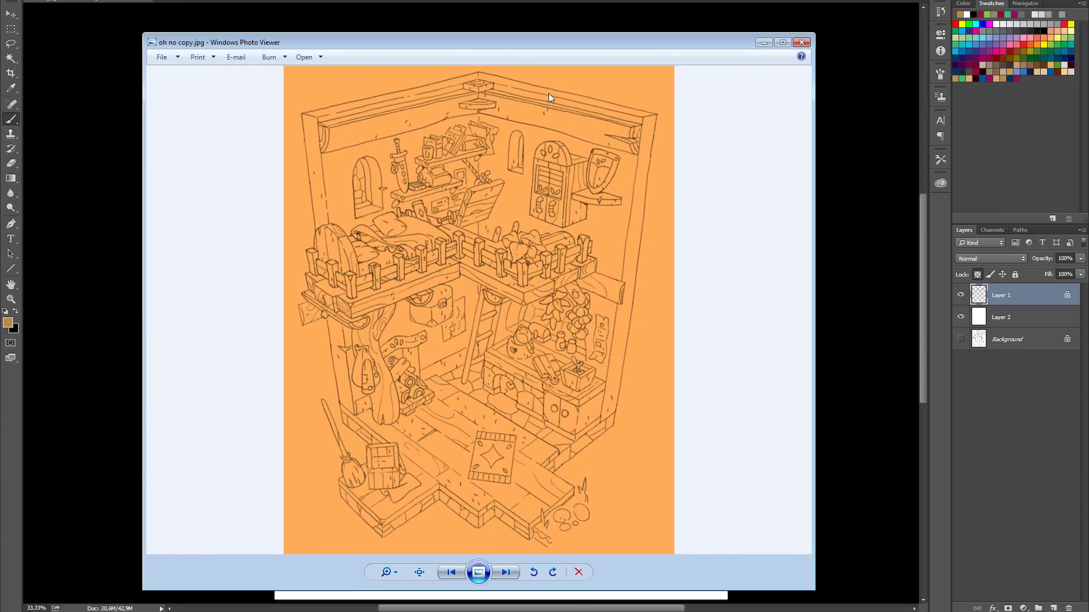
# Step: Place the orange JPEG as the 'oh no copy' layer and rasterize it to ordinary pixels
pyautogui.click(802, 42)
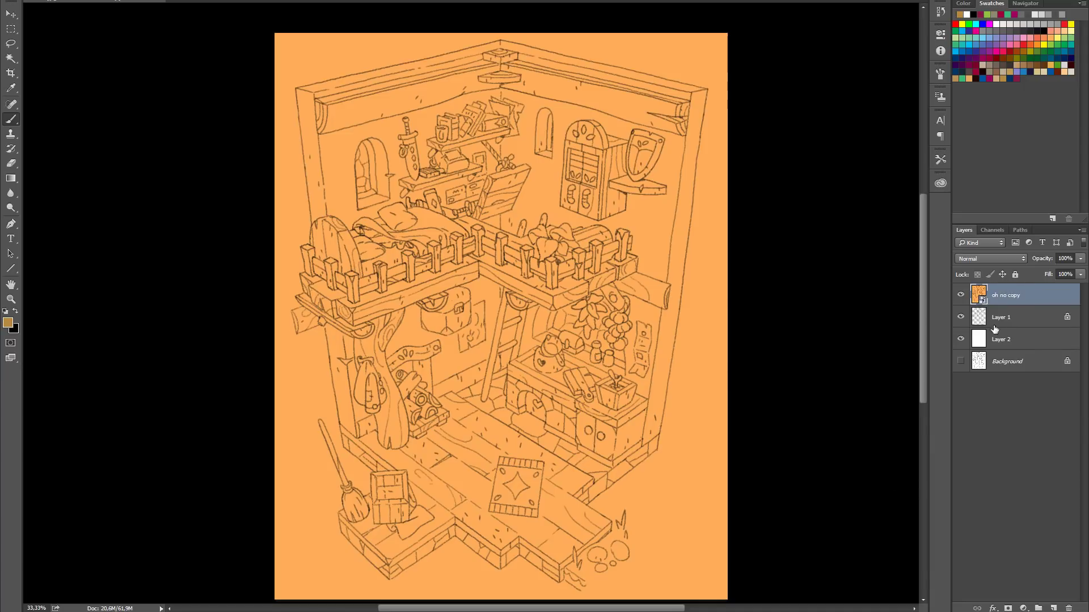
pyautogui.rightClick(1003, 295)
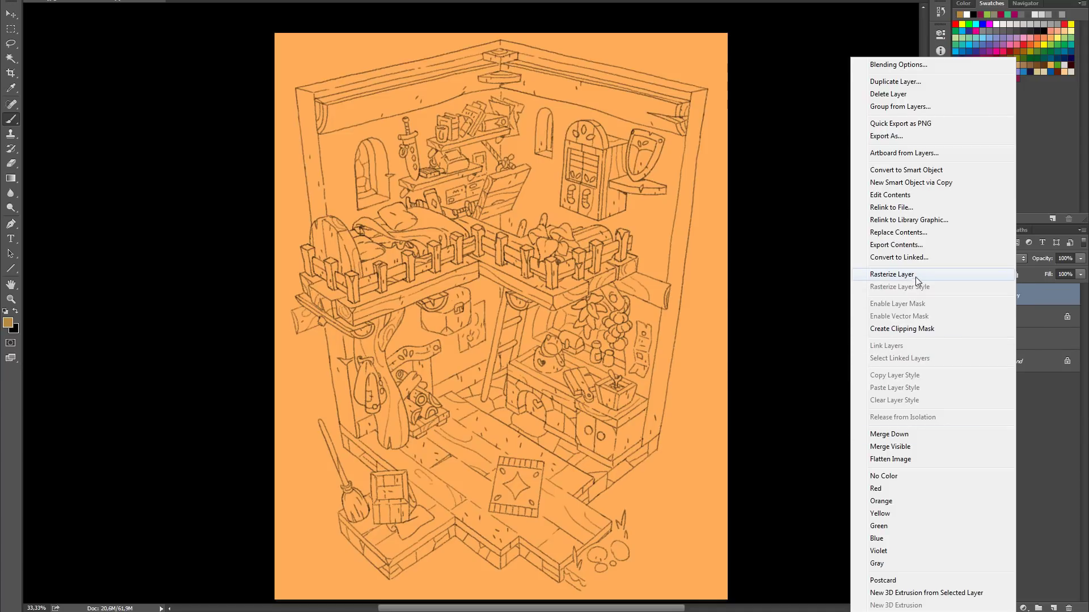
pyautogui.click(891, 274)
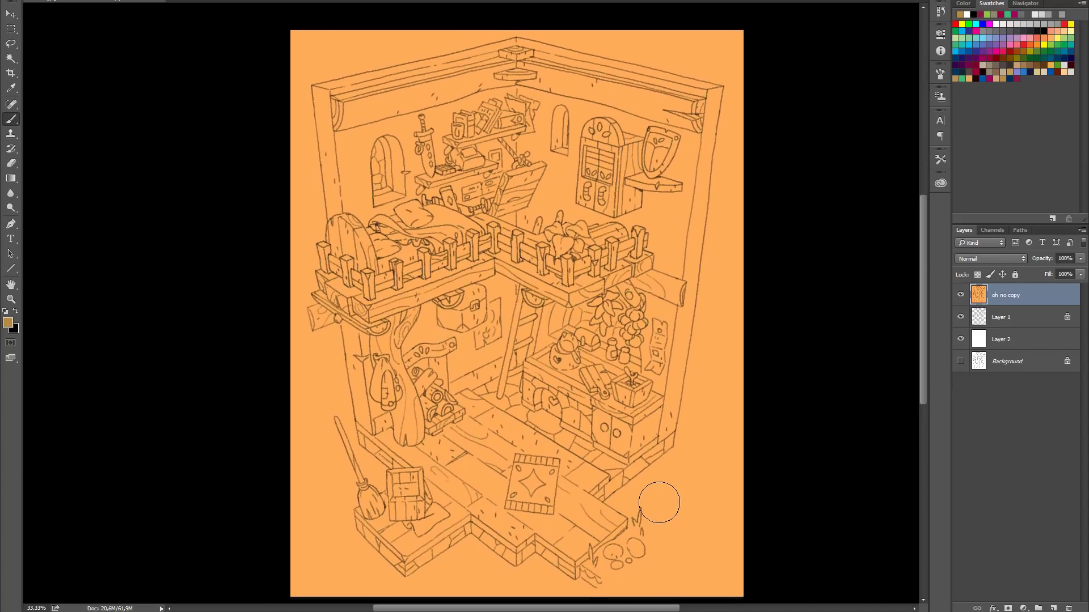
# Step: Load a channel selection from the orange image, add Layer 3 for the lines, and hide Layer 1 to check them
pyautogui.click(992, 230)
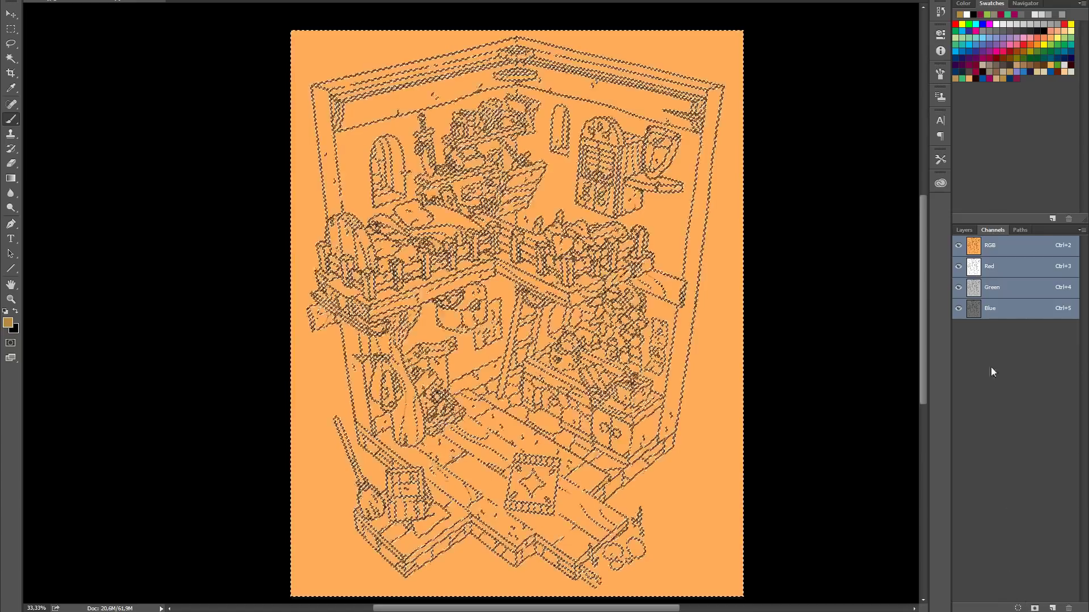
pyautogui.click(962, 230)
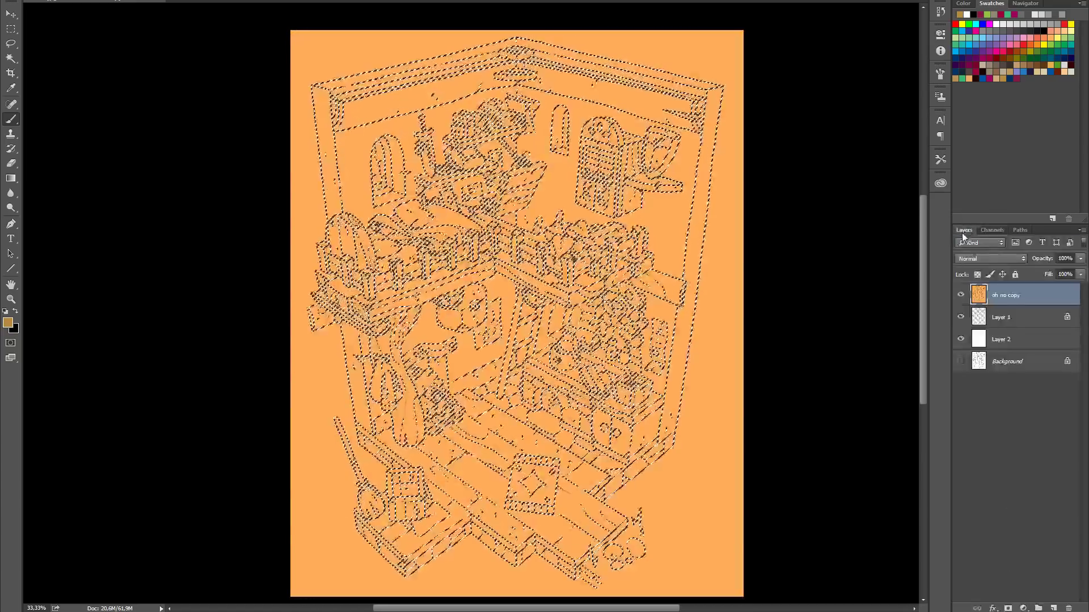
pyautogui.click(1056, 608)
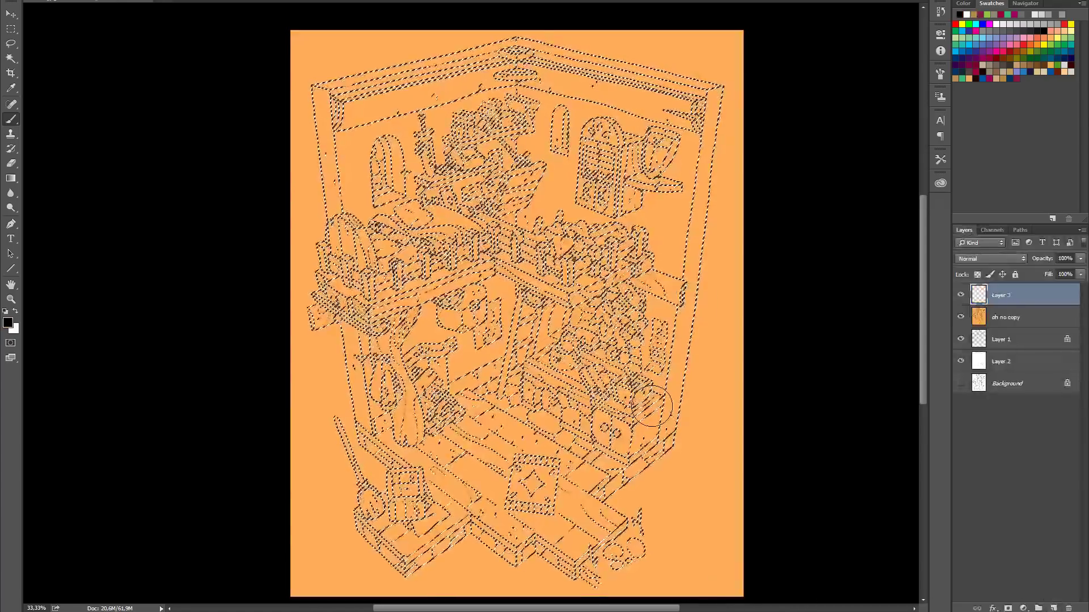
pyautogui.click(960, 317)
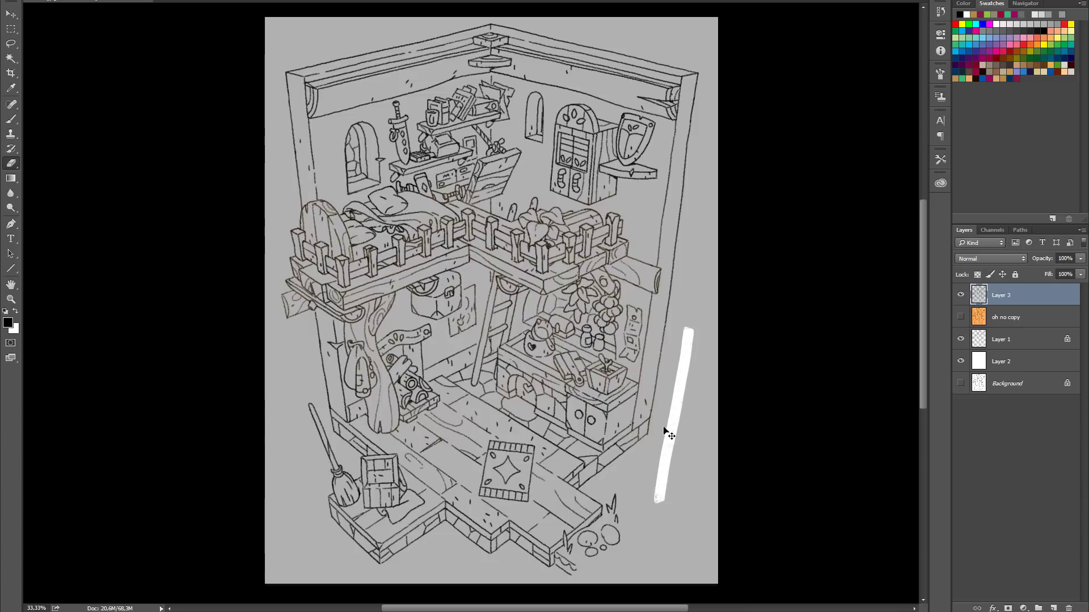
pyautogui.click(961, 339)
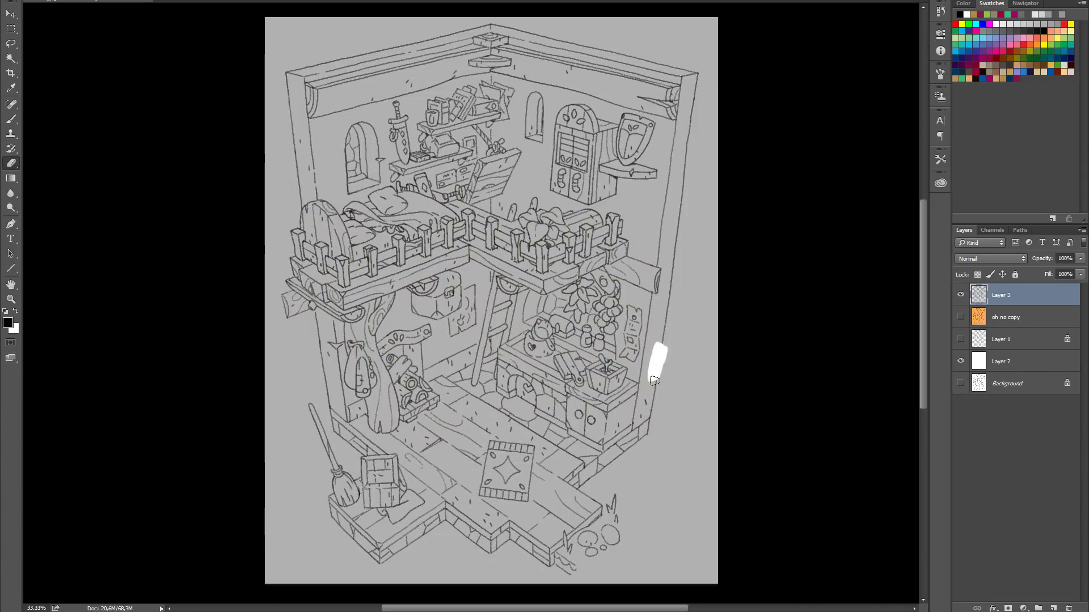
pyautogui.moveTo(681, 360)
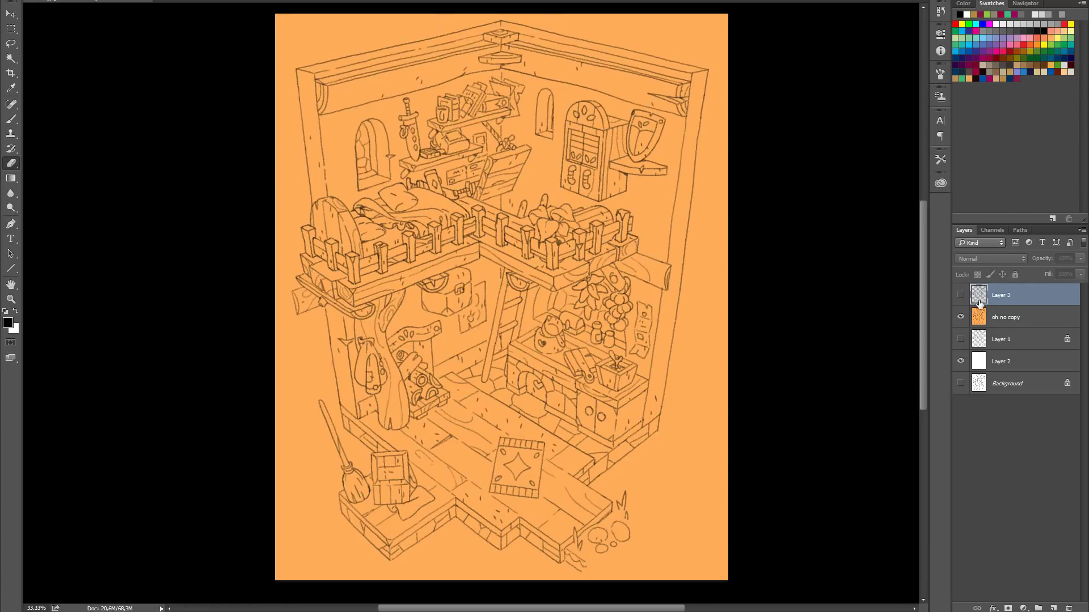
# Step: Load the Red channel as a selection, return to the oh no copy layer, and add Layer 4 for the inverted-line fill
pyautogui.click(991, 230)
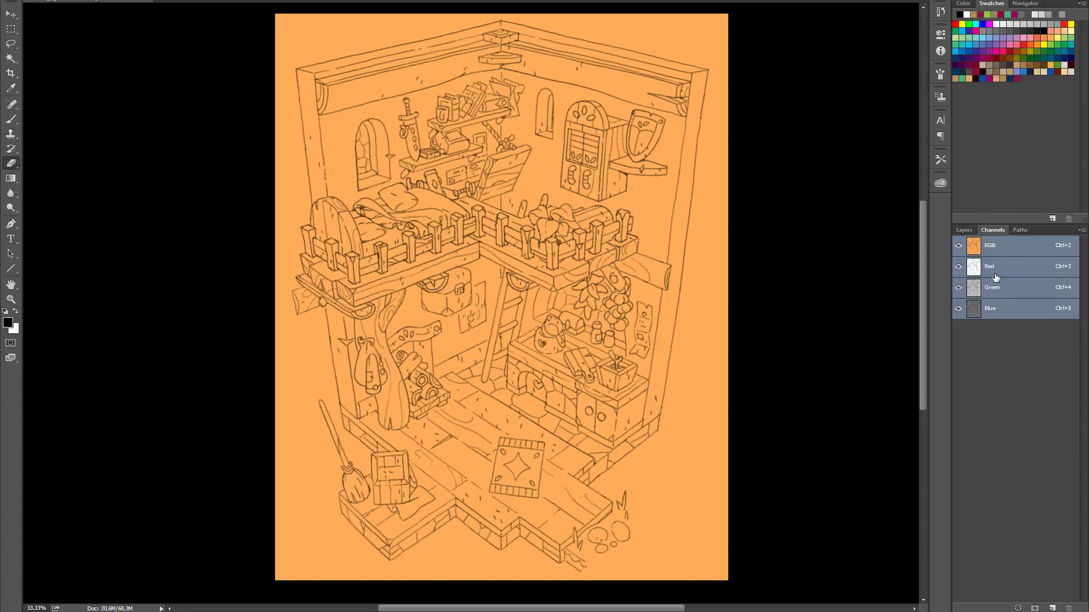
pyautogui.moveTo(1006, 287)
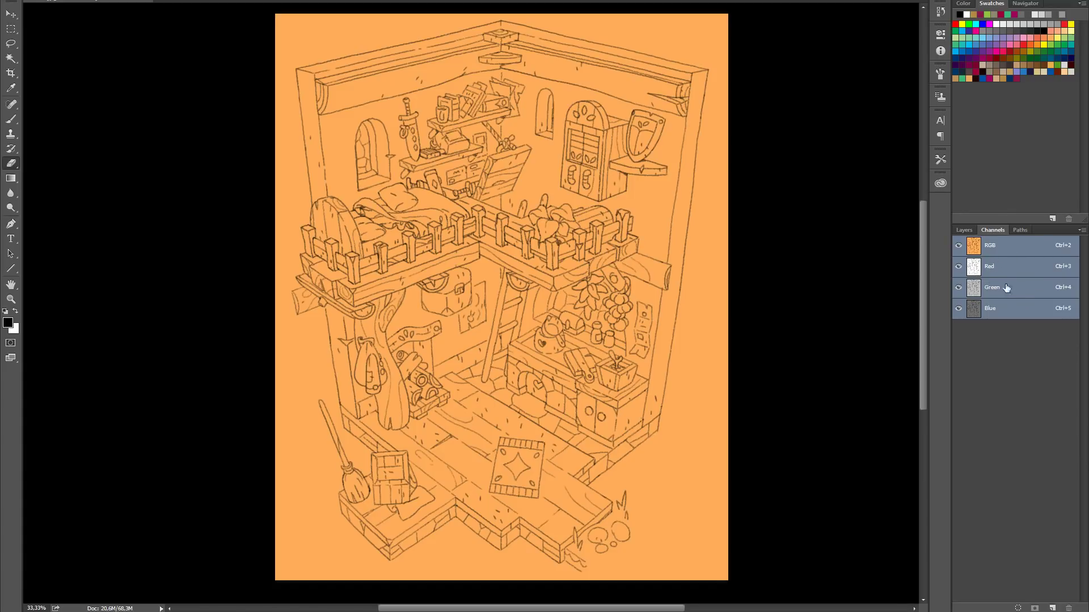
pyautogui.click(989, 266)
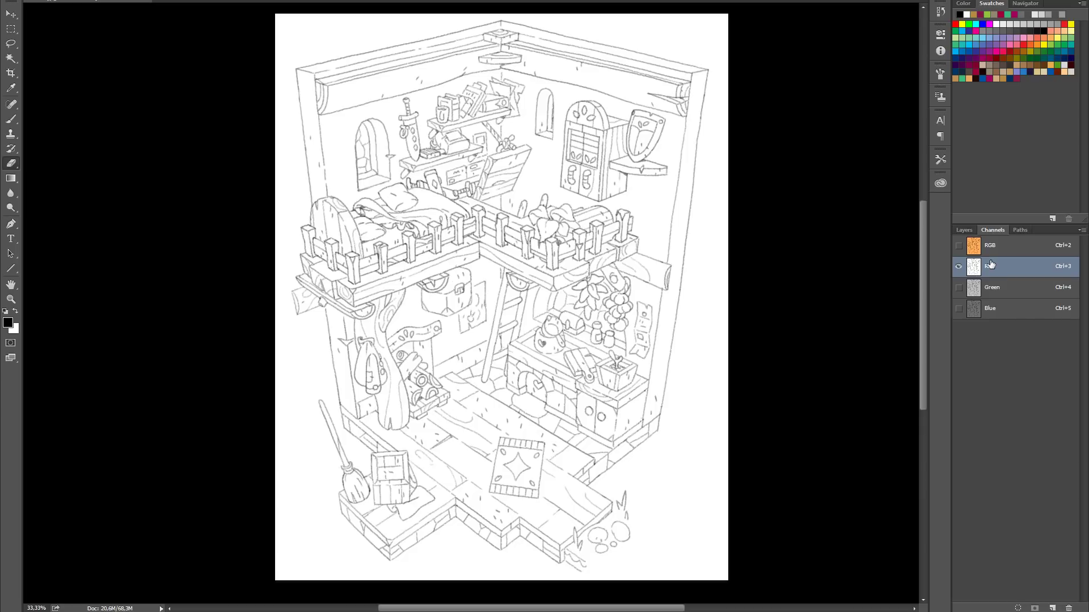
pyautogui.click(958, 266)
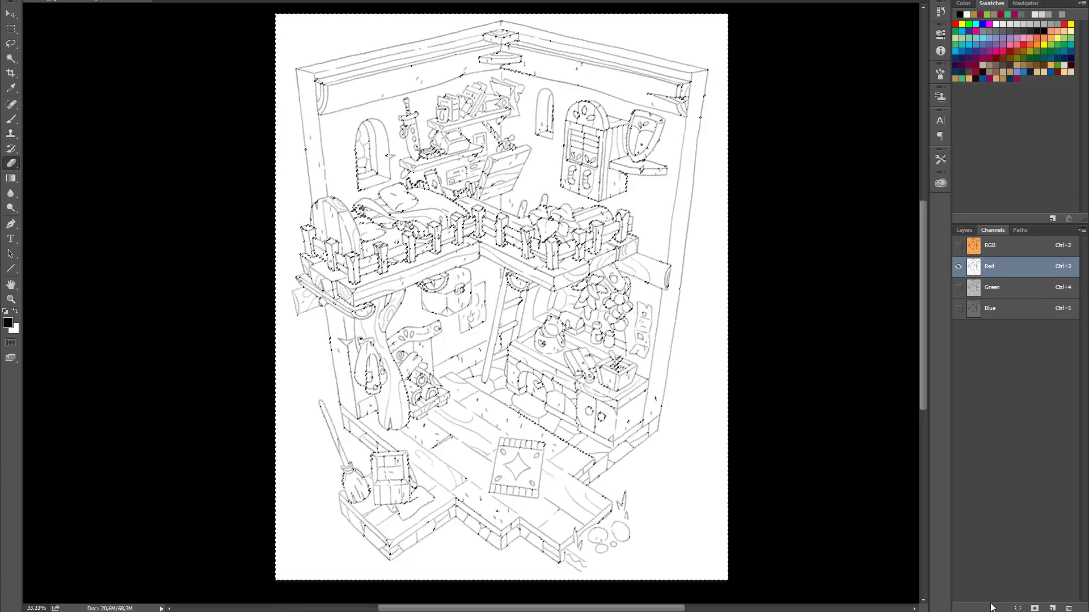
pyautogui.click(964, 230)
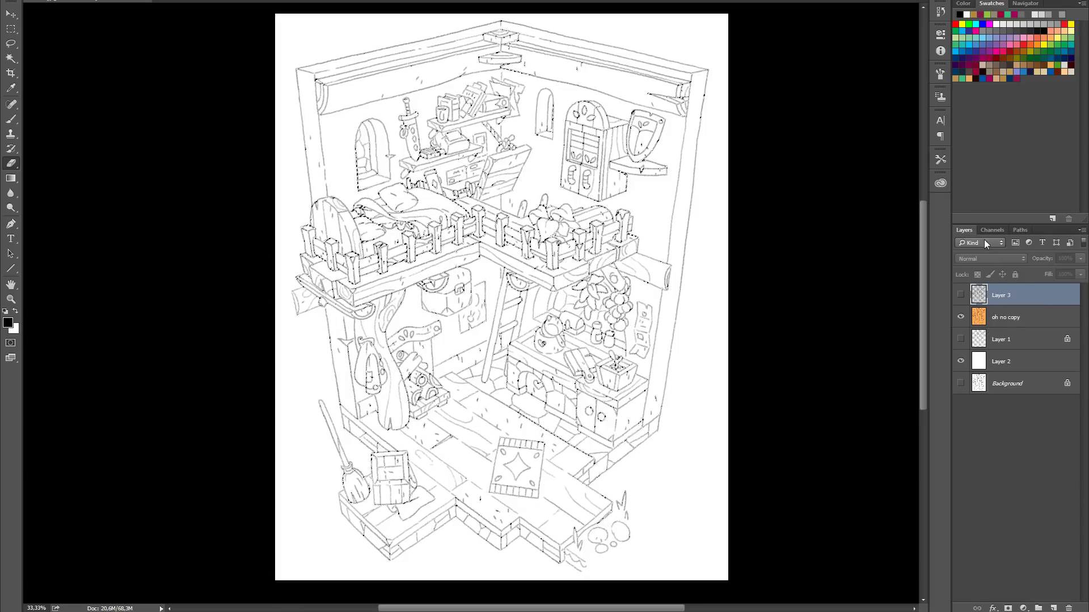
pyautogui.click(1006, 317)
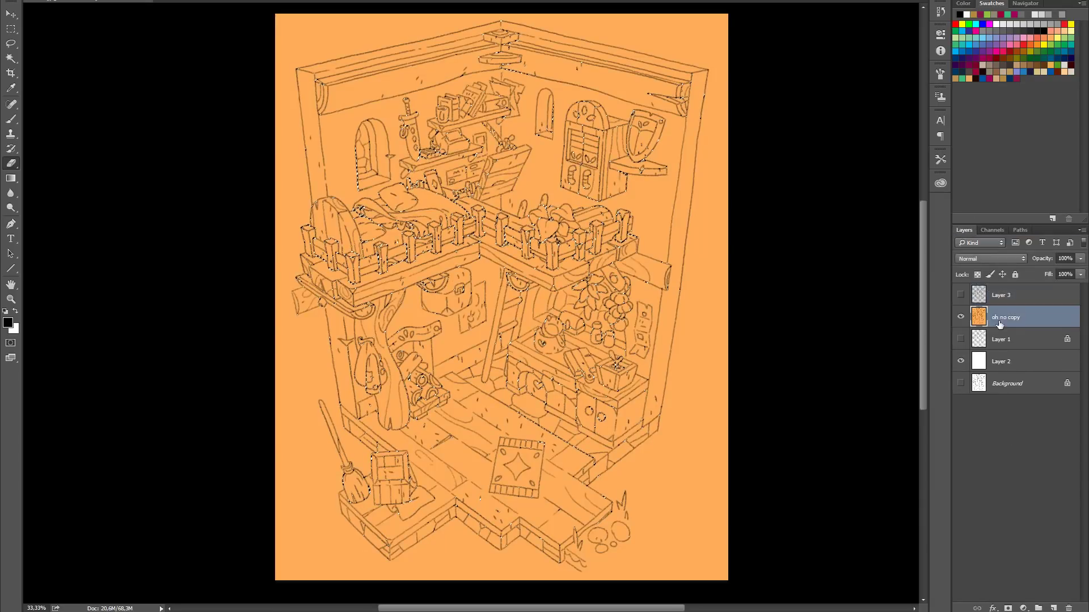
pyautogui.click(1052, 607)
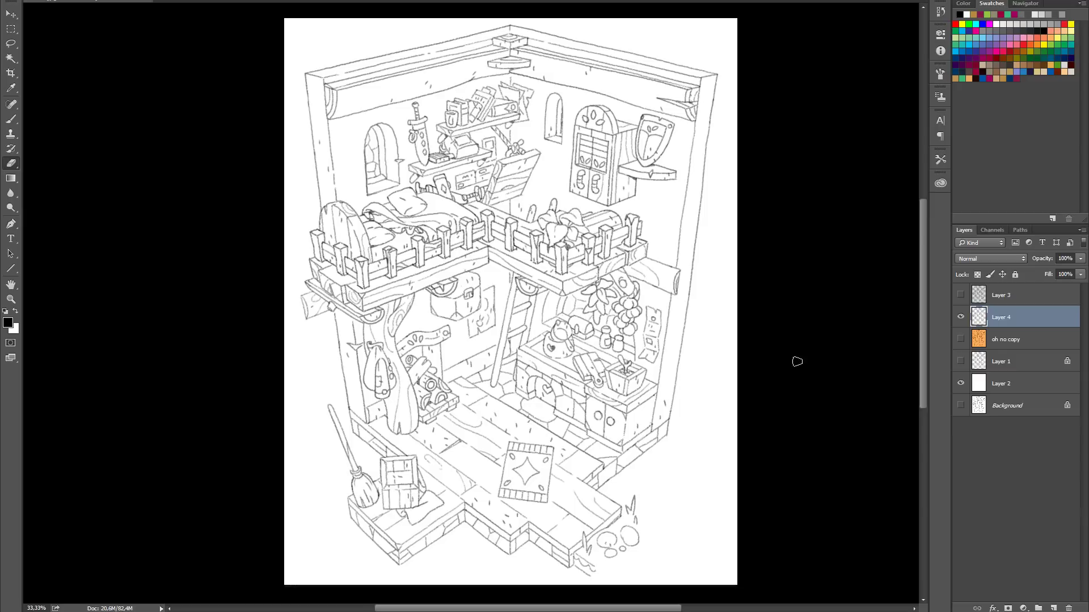
# Step: Add Layer 5 as a green test background under Layer 4 and fit the drawing back in view
pyautogui.click(1056, 608)
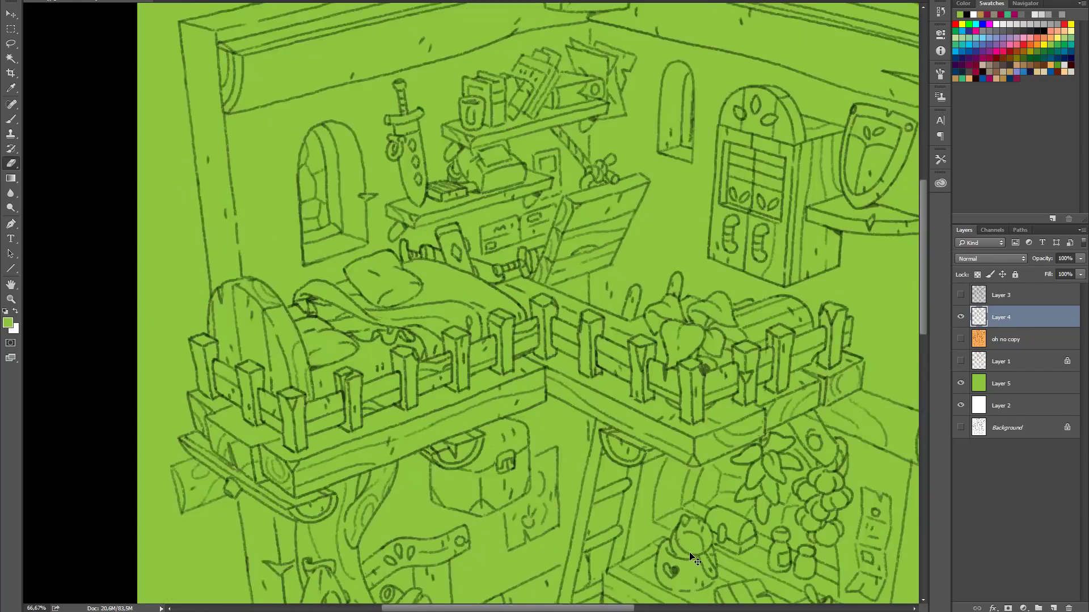
pyautogui.press('ctrl+minus')
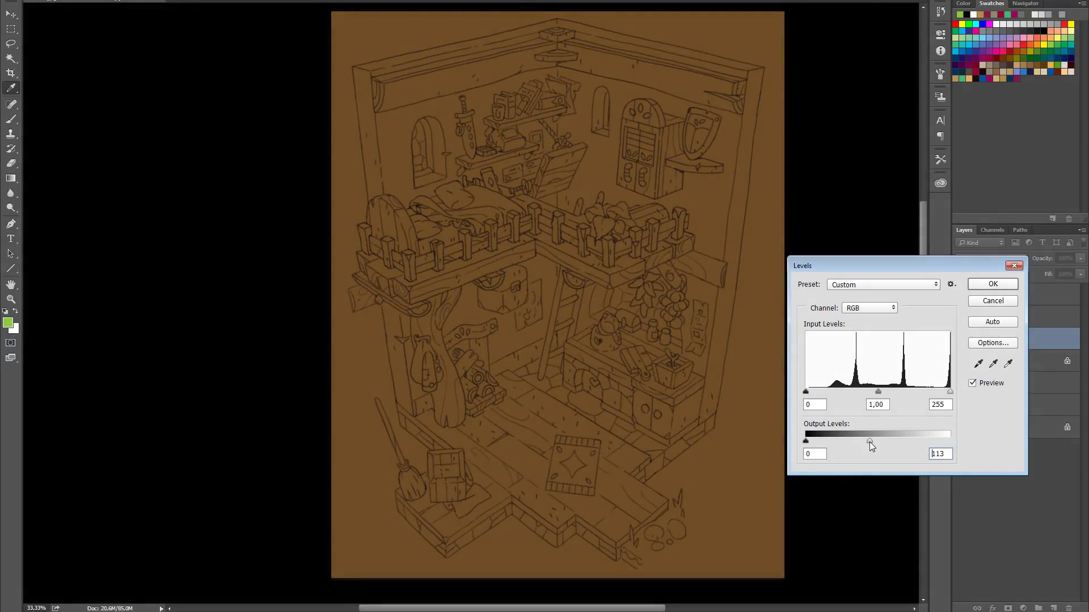
# Step: Apply Levels with output white 113 to darken oh no copy, view its Red channel, and start a second Levels (Ctrl+L)
pyautogui.click(991, 284)
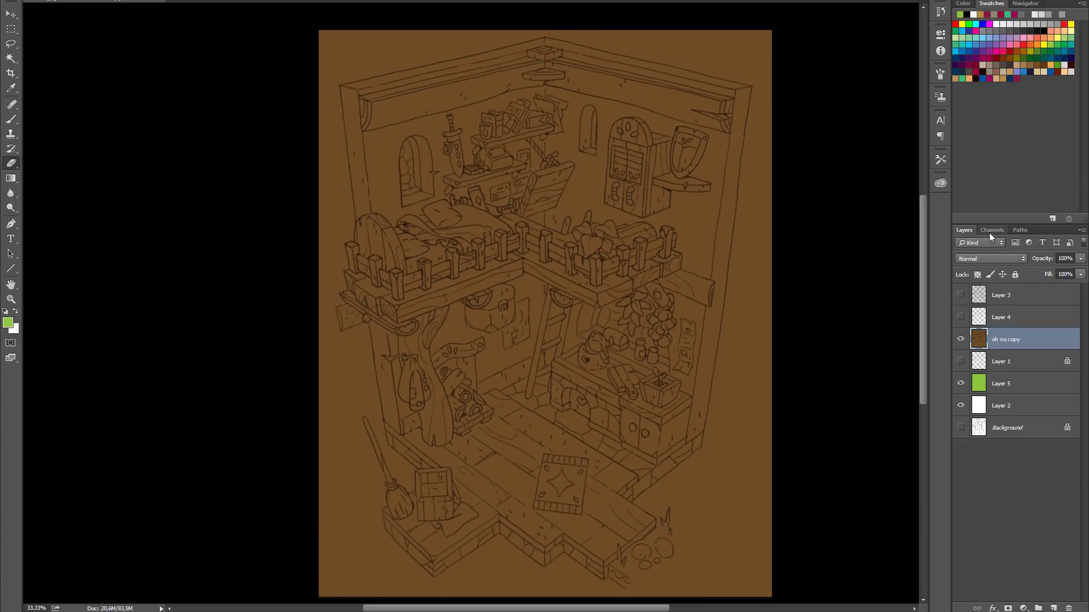
pyautogui.click(992, 230)
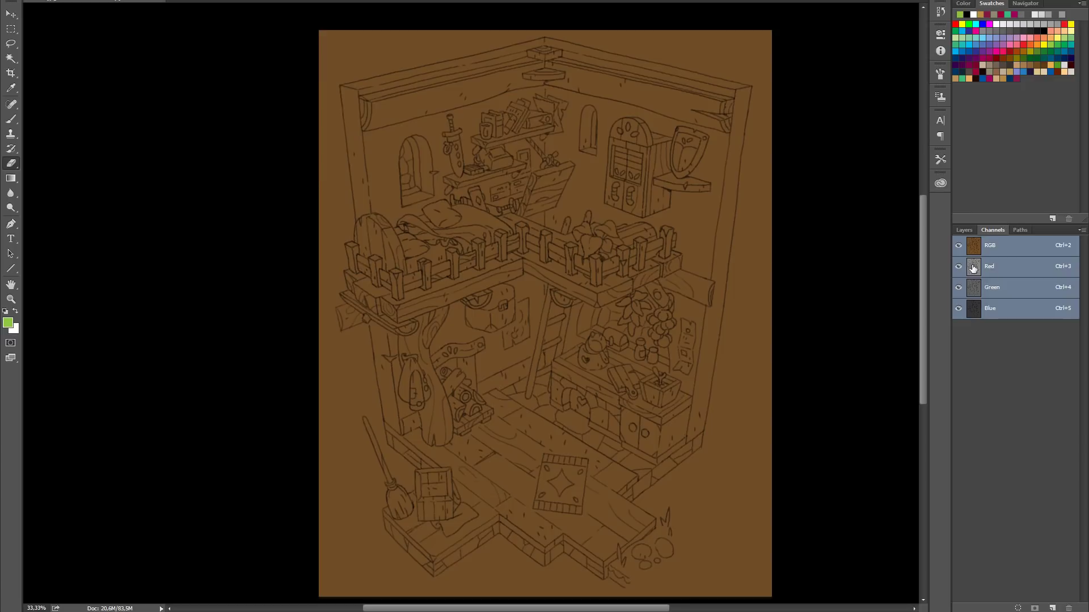
pyautogui.click(989, 266)
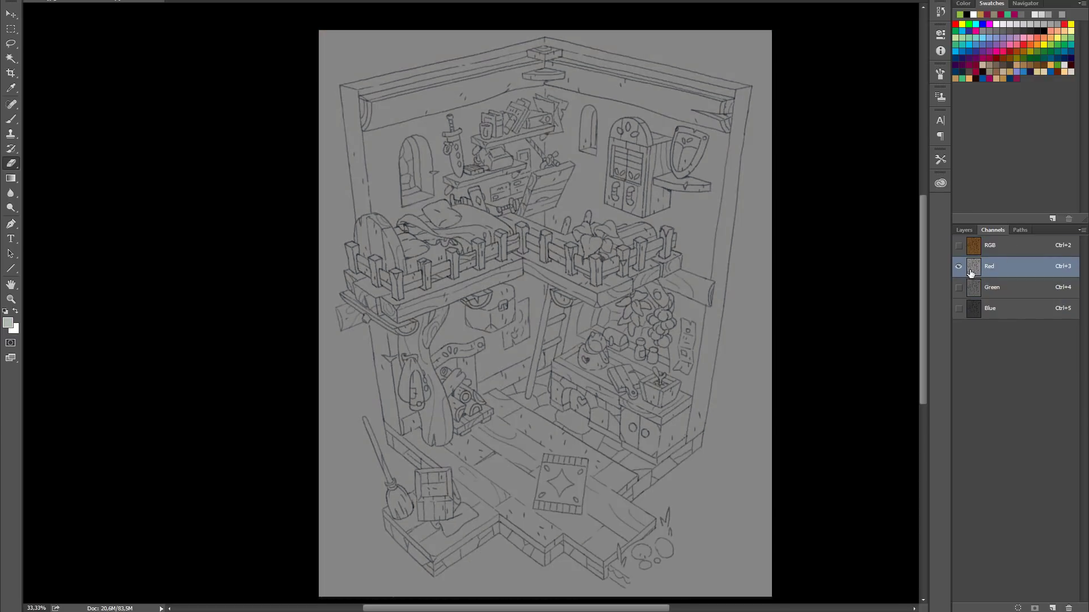
pyautogui.click(964, 230)
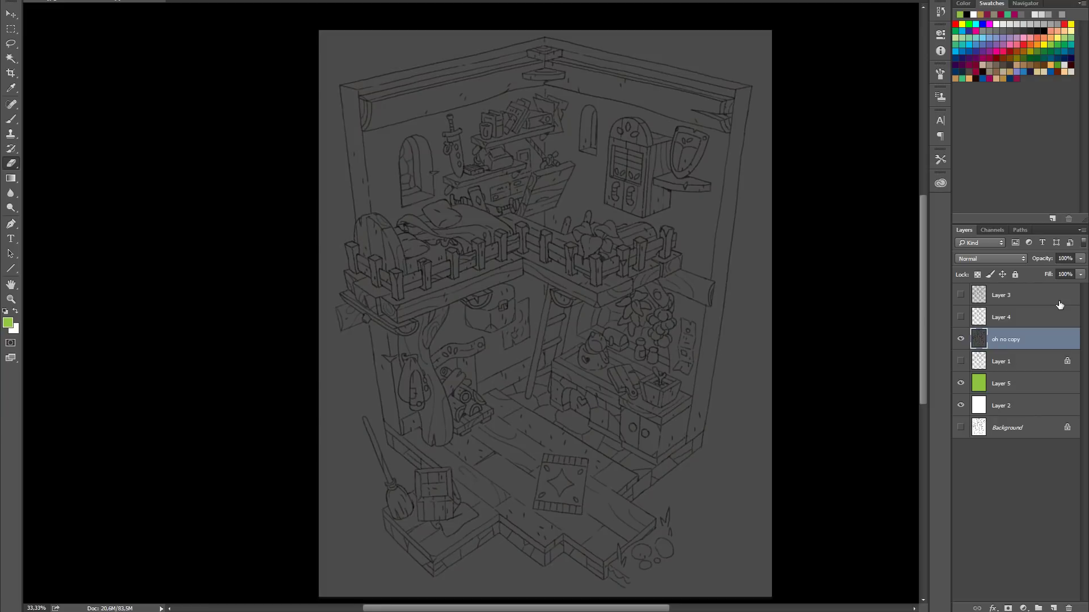
pyautogui.press('ctrl+l')
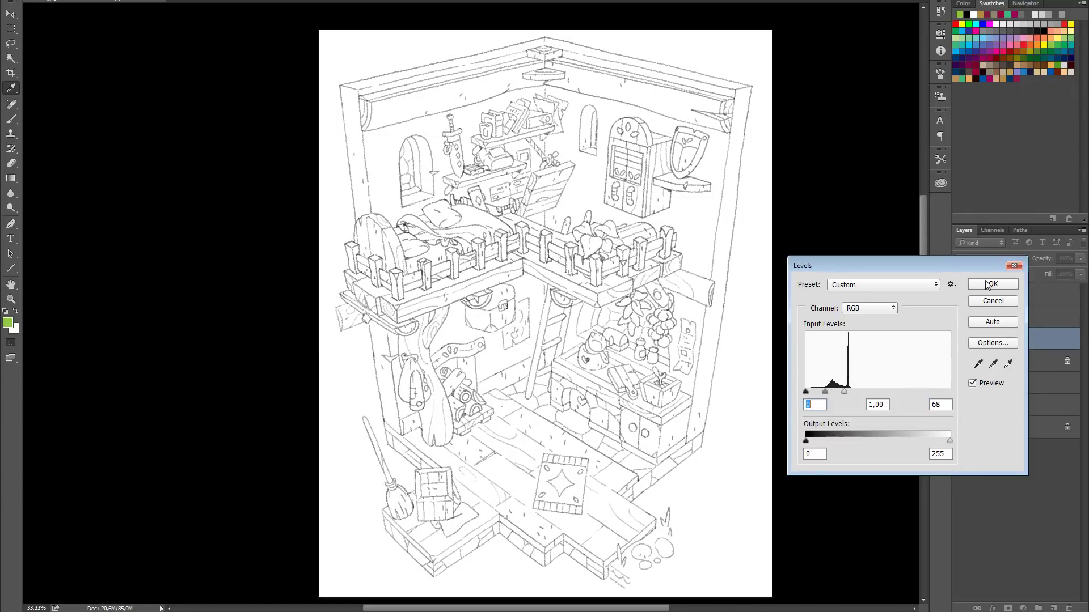
# Step: Confirm the brightening Levels adjustment and return to the Layers panel to extract Layer 6
pyautogui.click(992, 283)
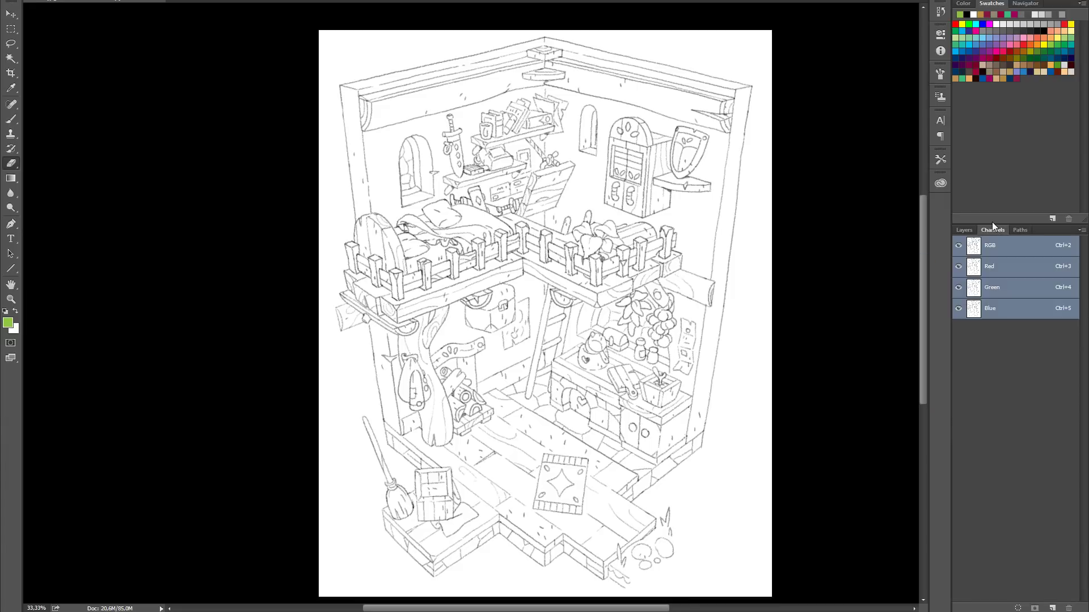
pyautogui.click(964, 230)
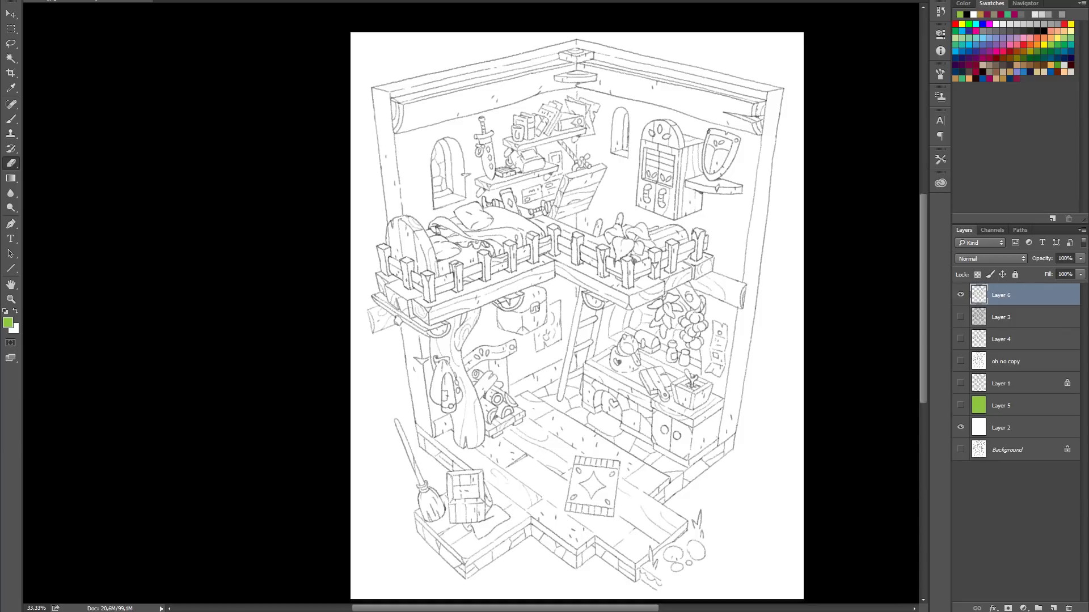
pyautogui.moveTo(172, 457)
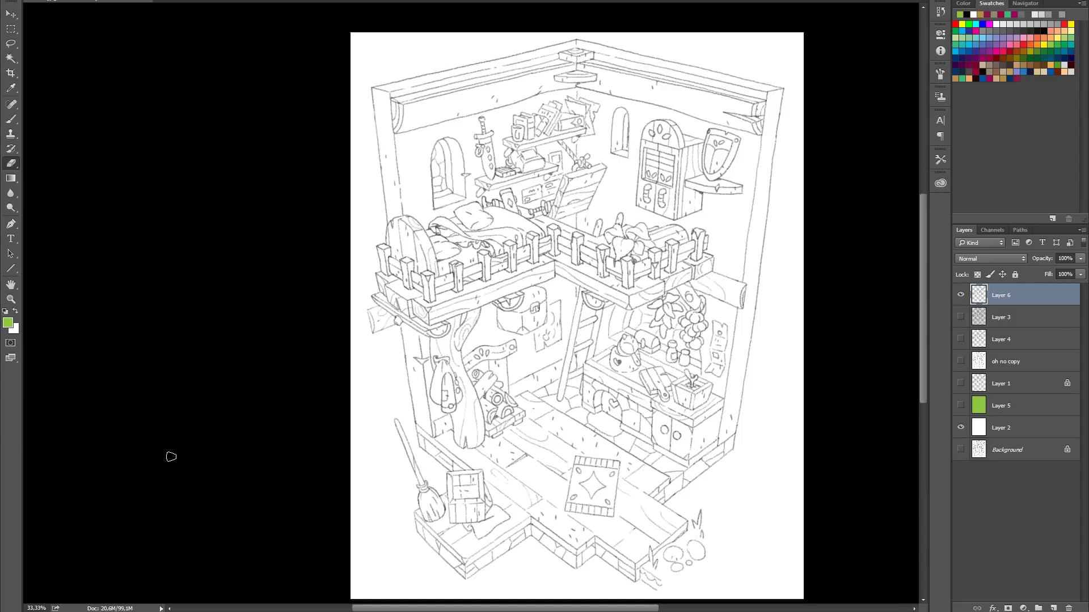